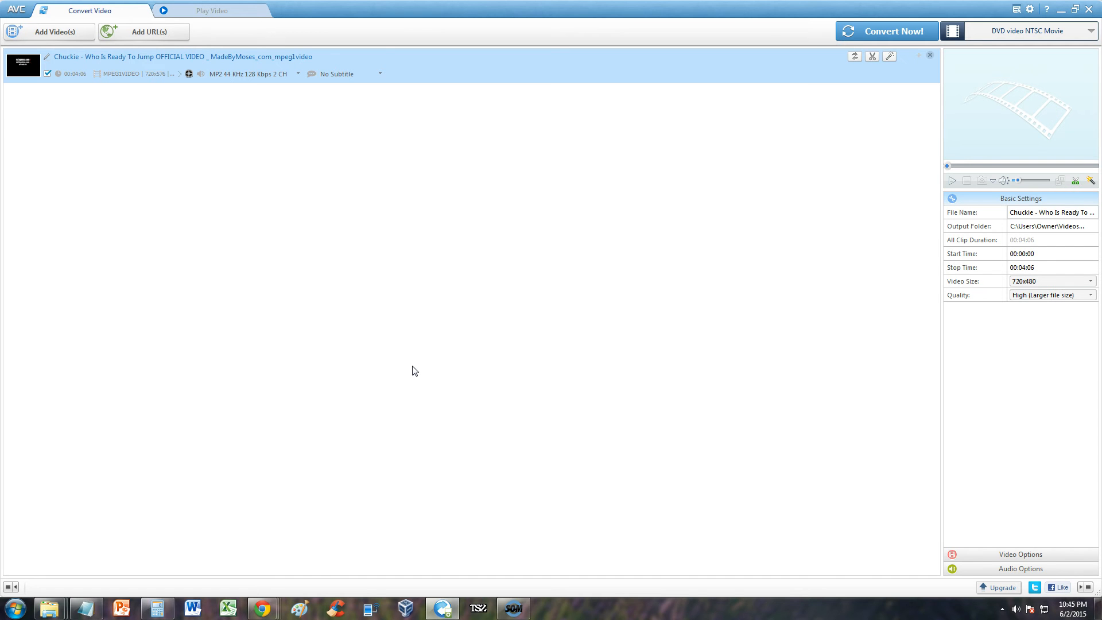
Step: Choose DVD video NTSC Movie from the output profile list
click(482, 390)
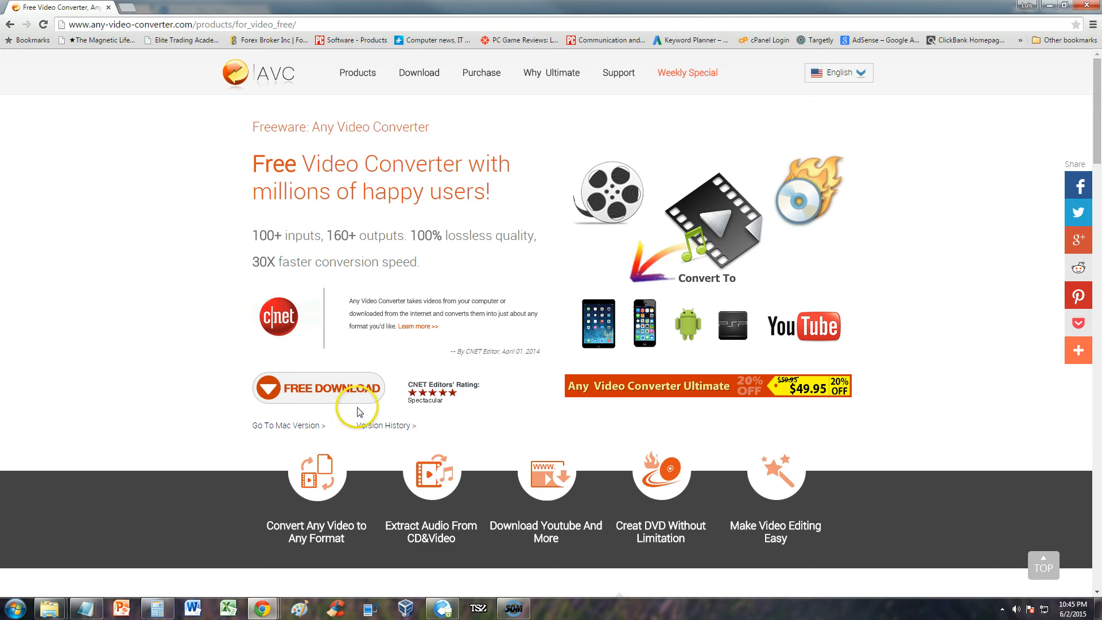
mouse_move(316, 390)
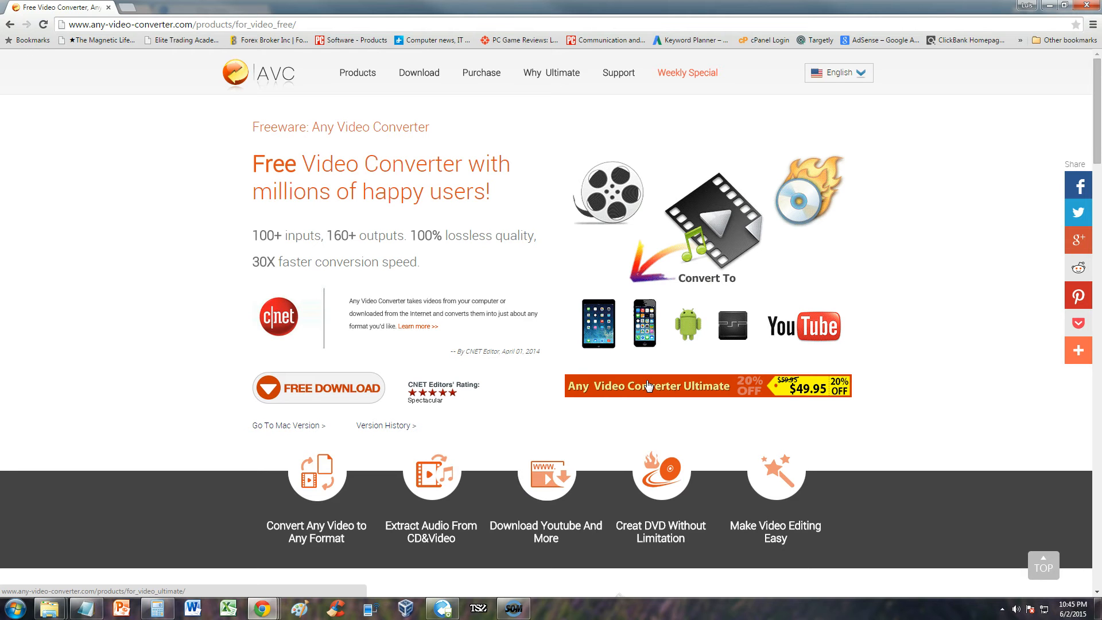
mouse_move(401, 301)
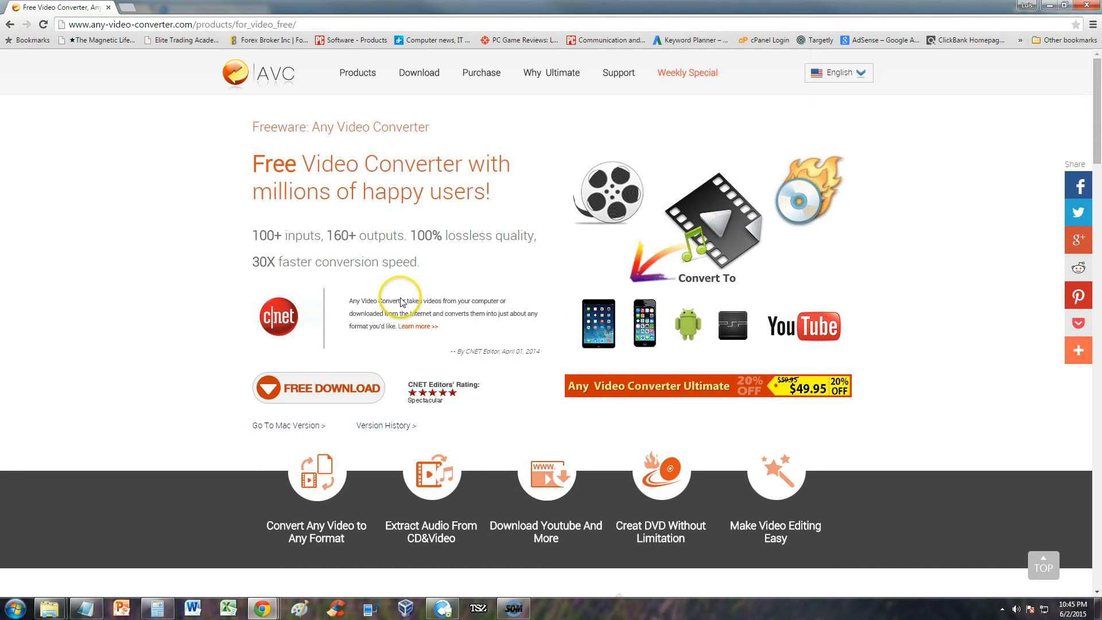
mouse_move(324, 325)
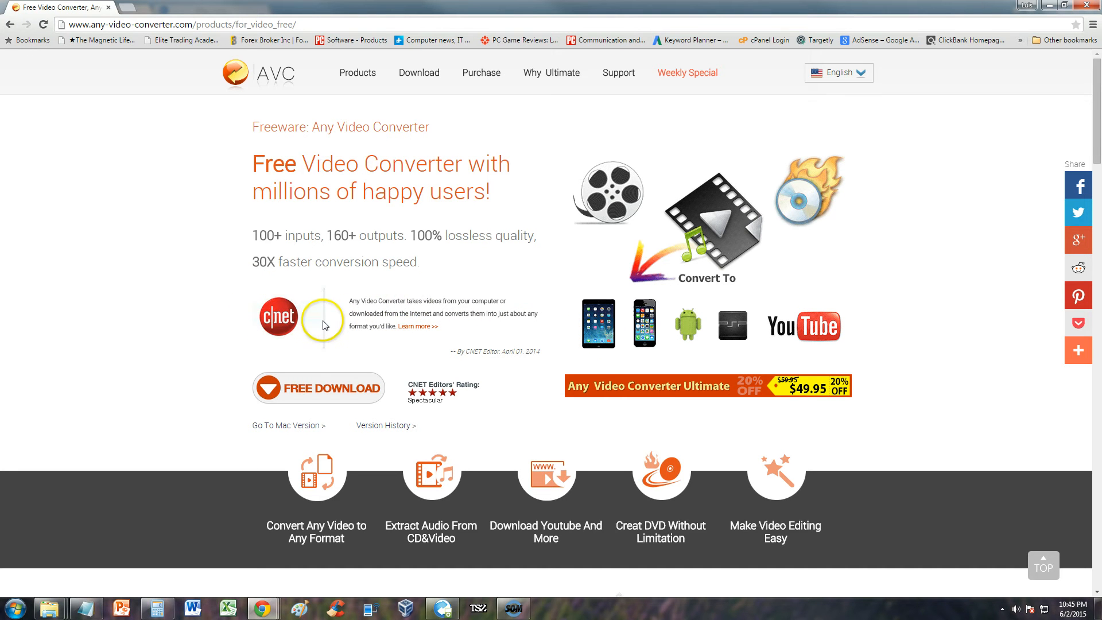
mouse_move(324, 324)
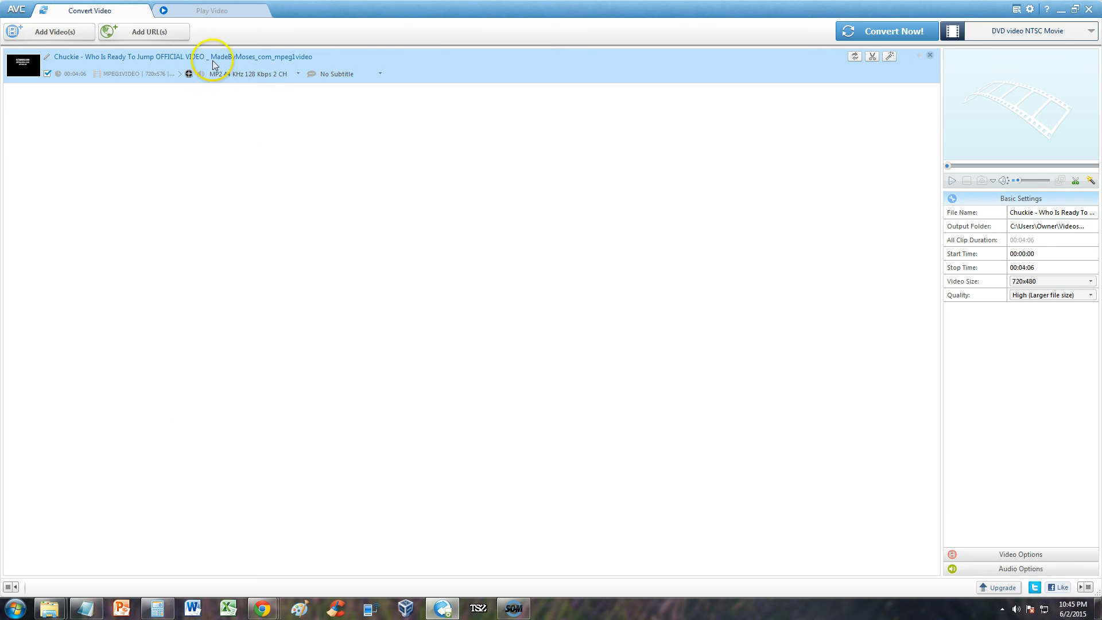
mouse_move(256, 68)
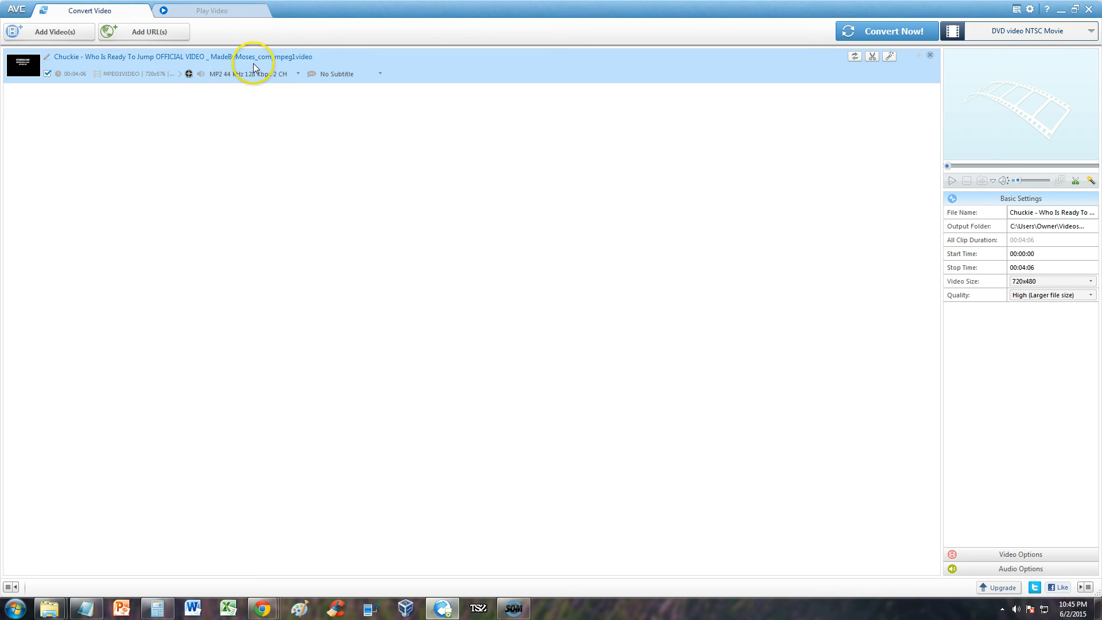
mouse_move(259, 85)
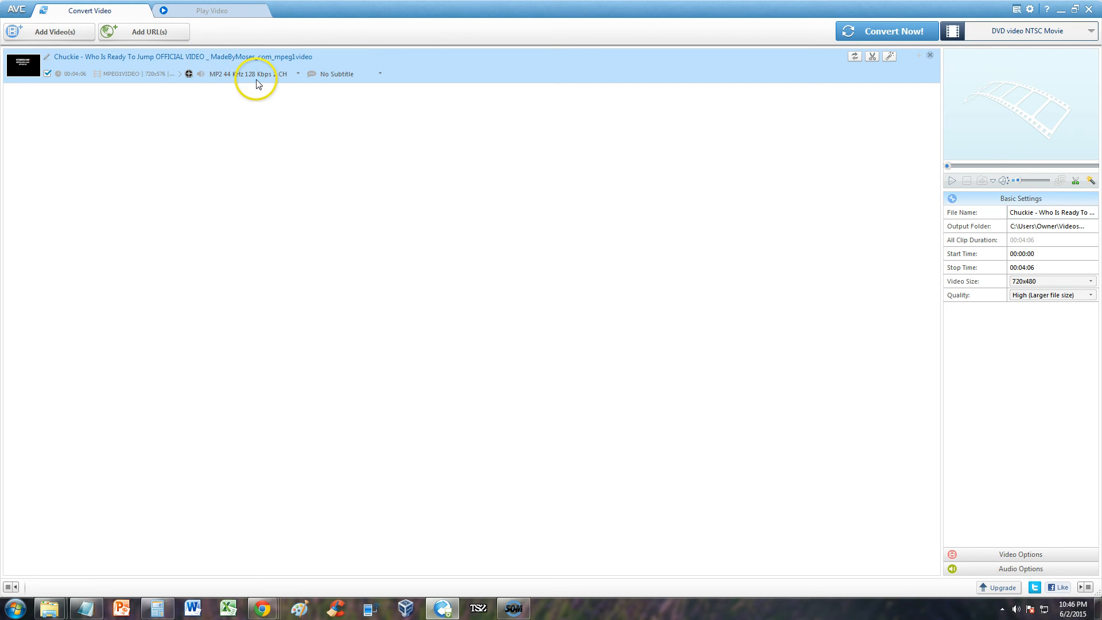
mouse_move(655, 236)
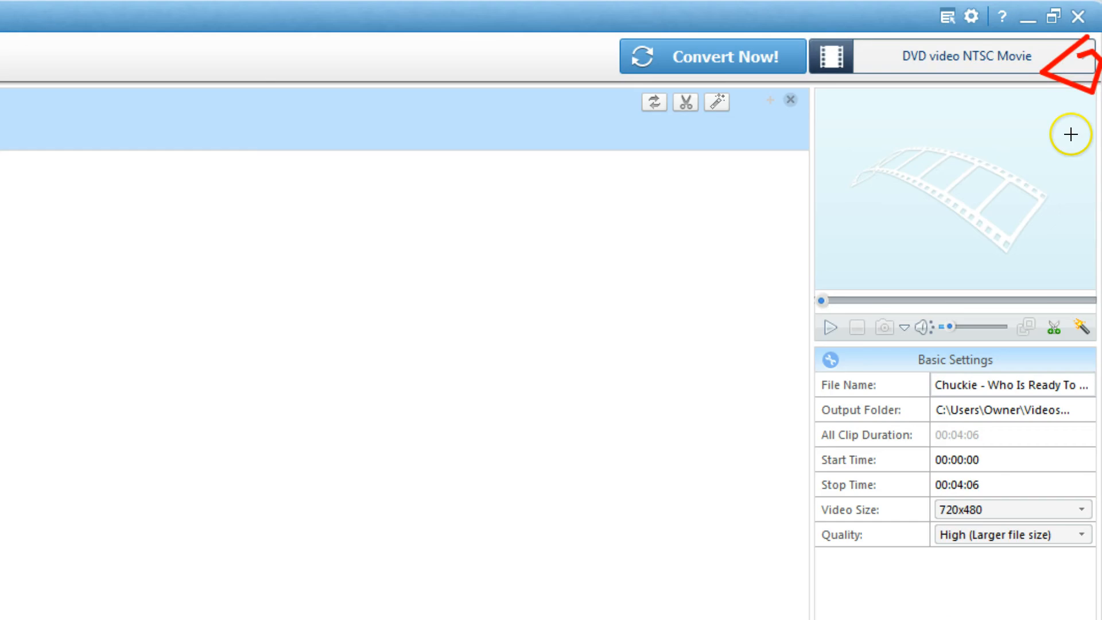
click(1080, 27)
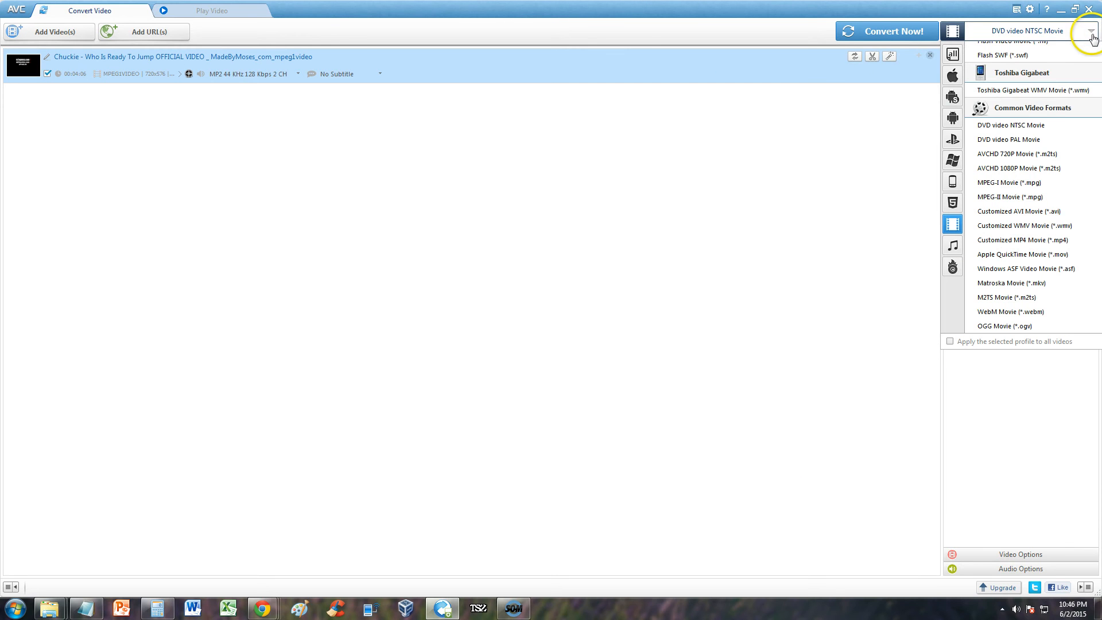
mouse_move(1043, 258)
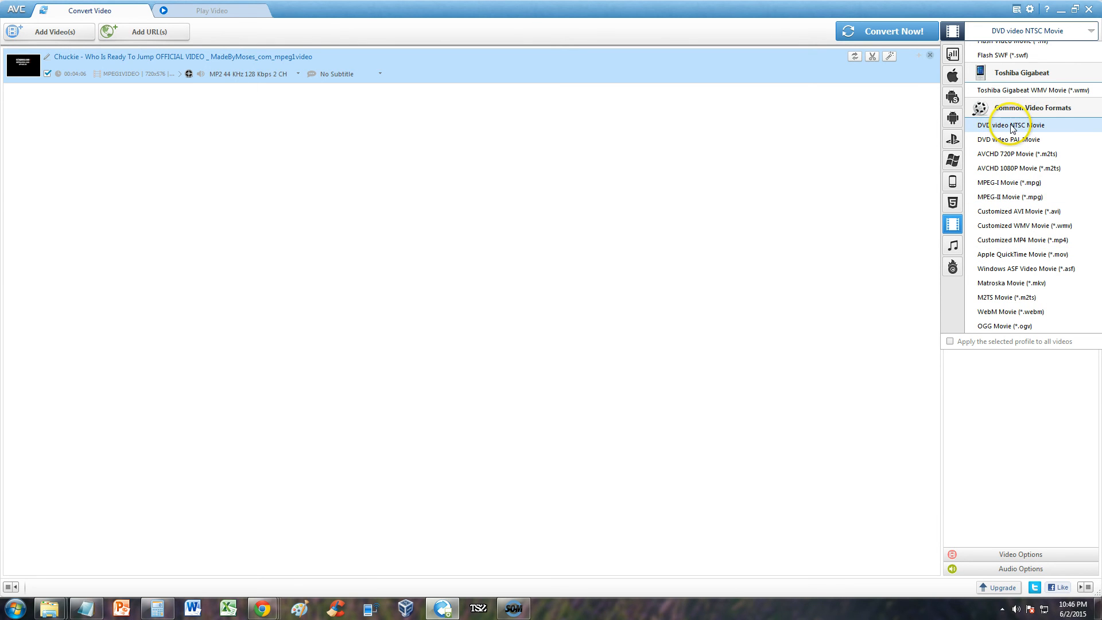
click(1007, 124)
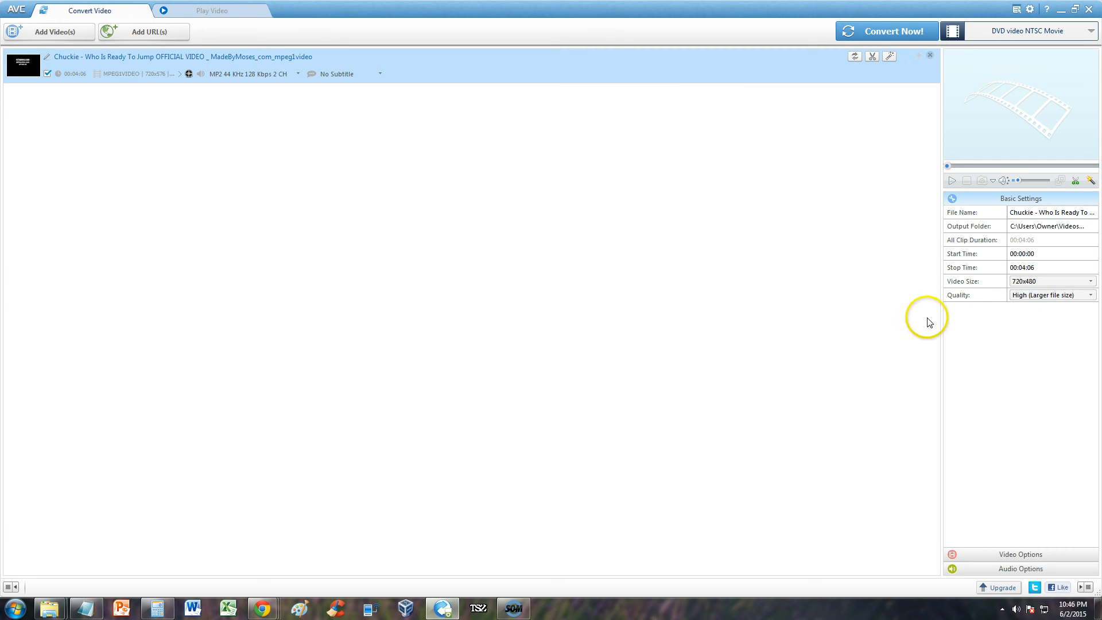
mouse_move(888, 36)
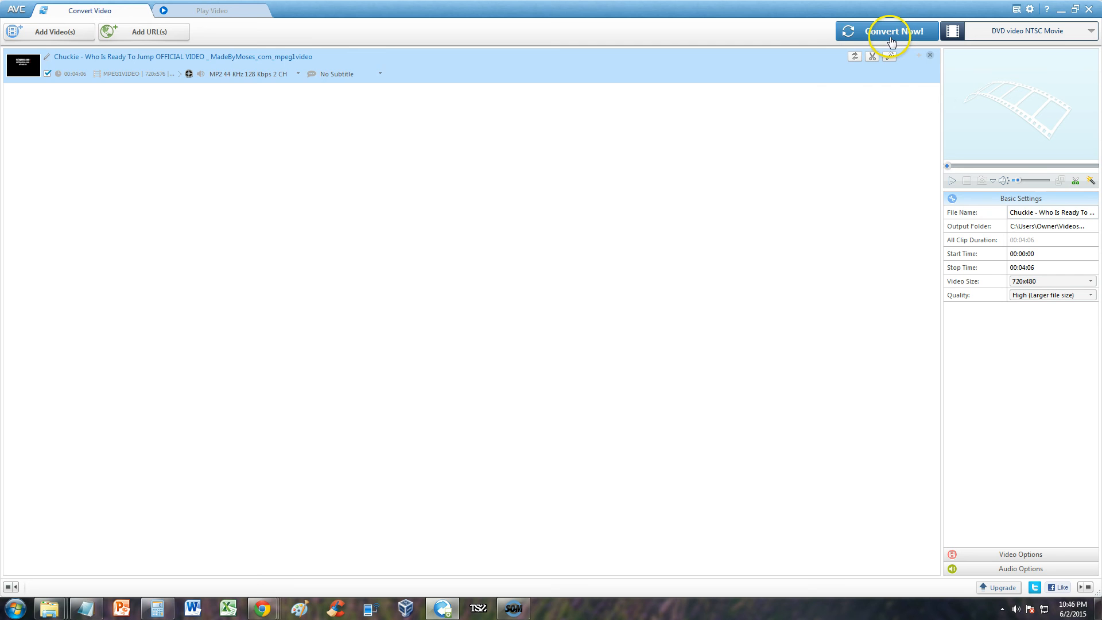
Step: Start the conversion with Convert Now! and wait for the DVD_NTSC output folder
click(892, 31)
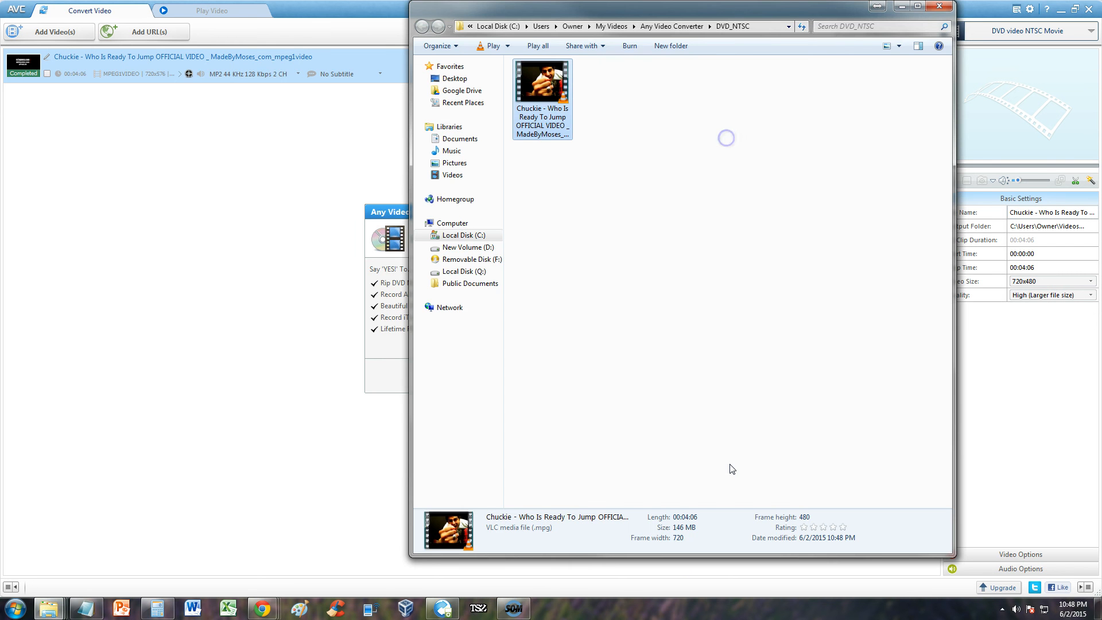
mouse_move(639, 279)
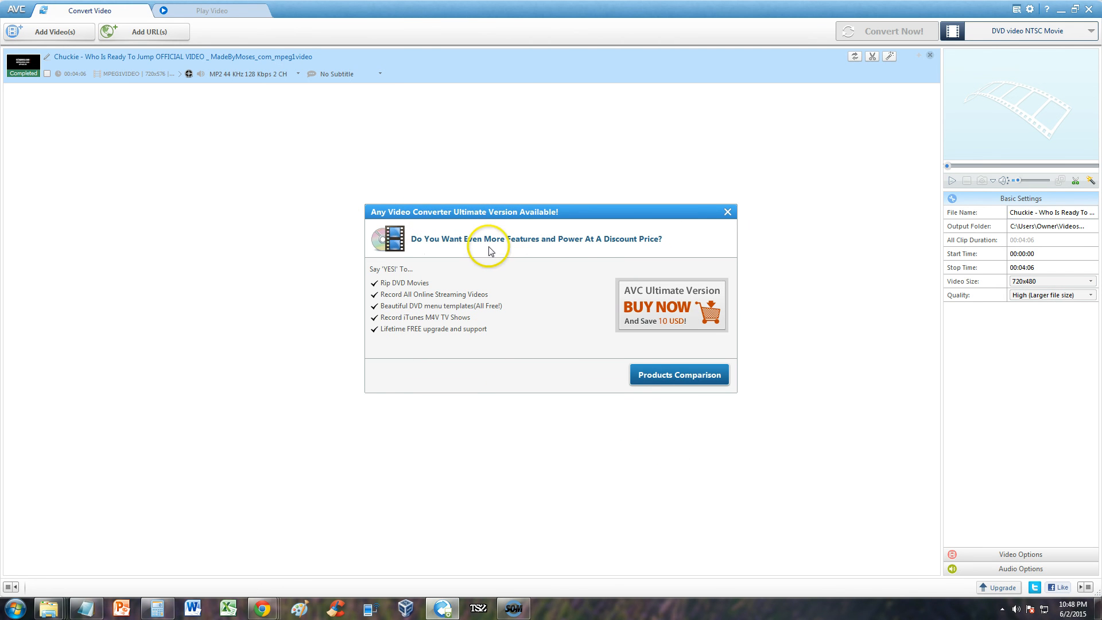
mouse_move(679, 242)
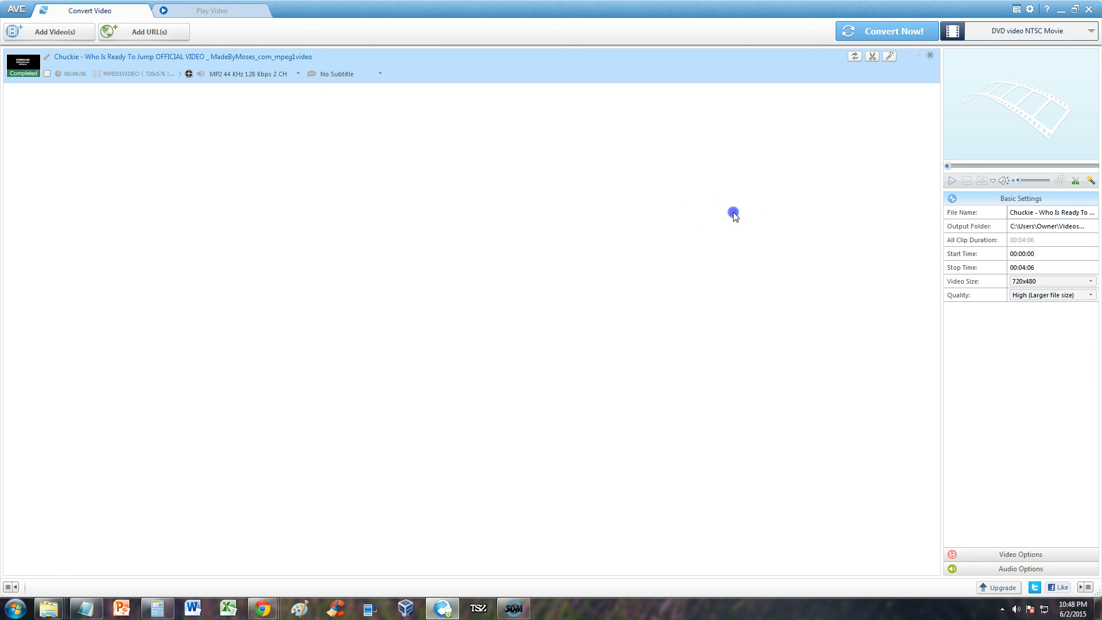
mouse_move(49, 608)
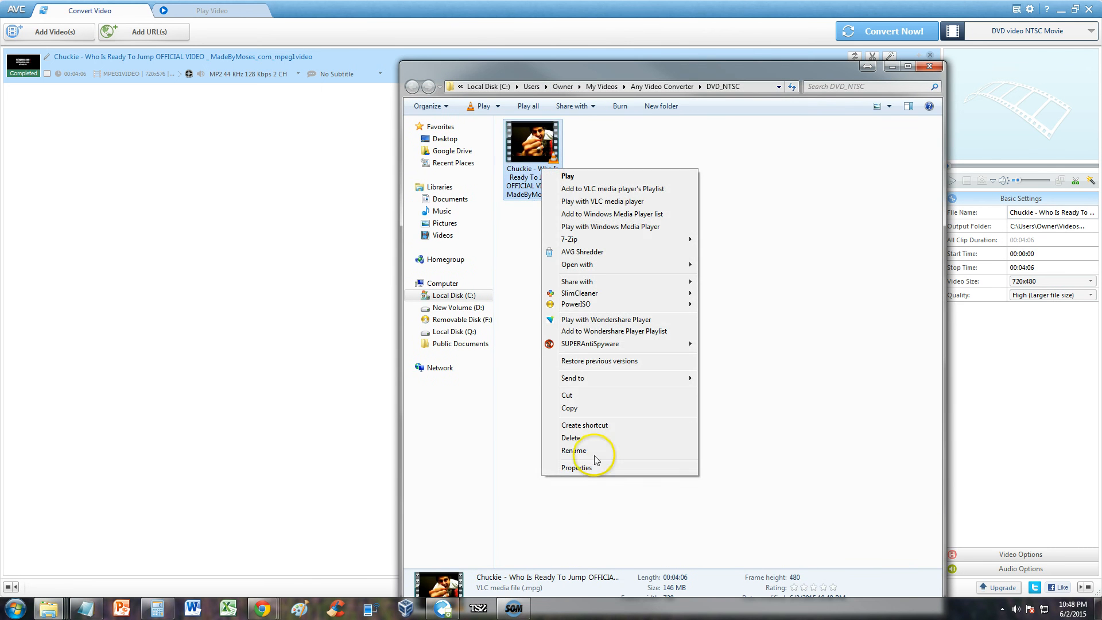
Step: Review the converted MPG's Properties, a 146 MB VLC media file, then close them
click(577, 467)
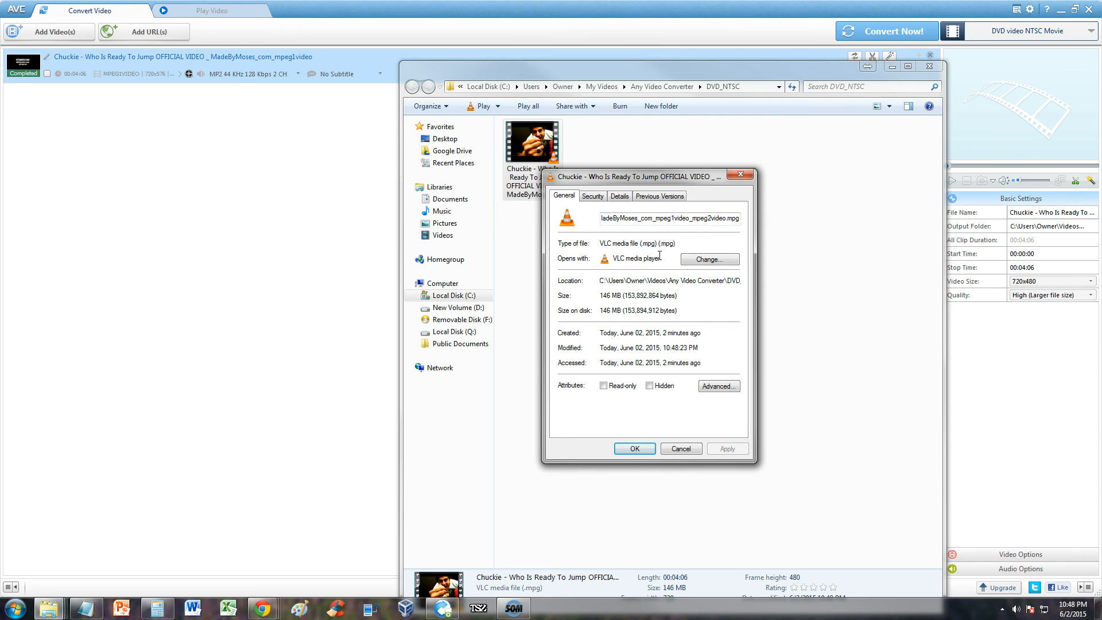
mouse_move(673, 176)
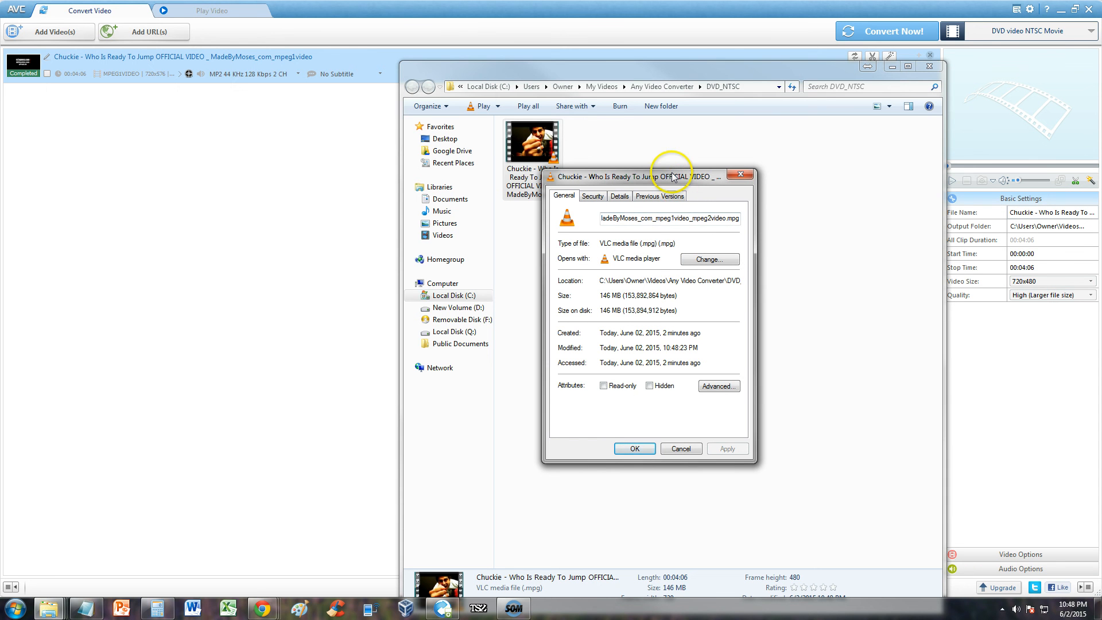
drag(671, 177, 661, 185)
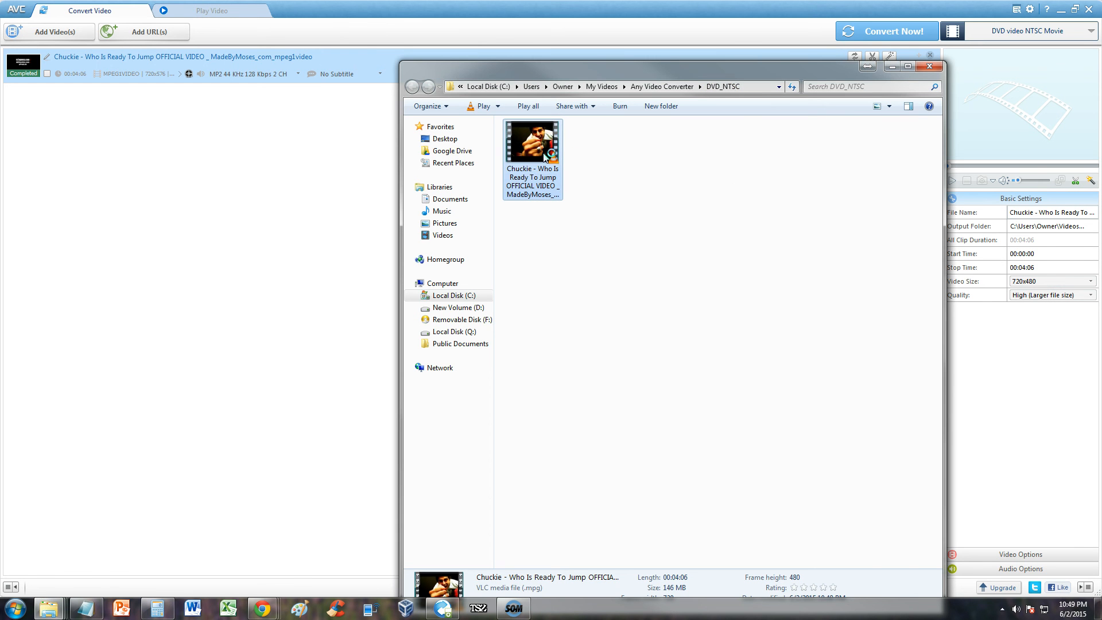
double_click(532, 141)
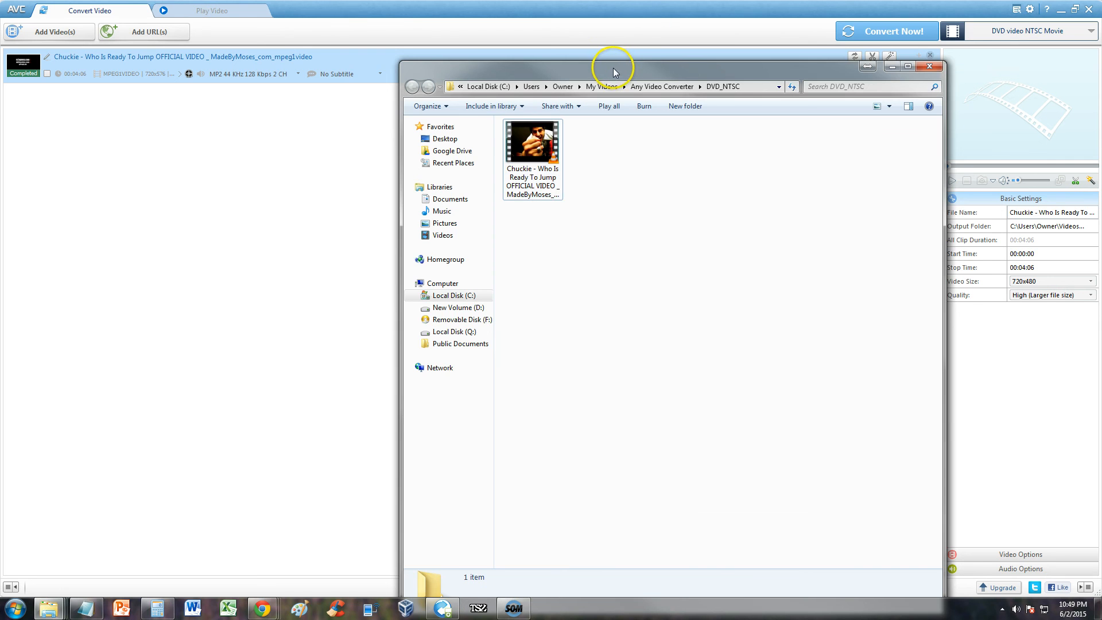
Step: Move Explorer left and select the MPG to show 4:06, 146 MB, 720x480 details
drag(613, 65, 460, 59)
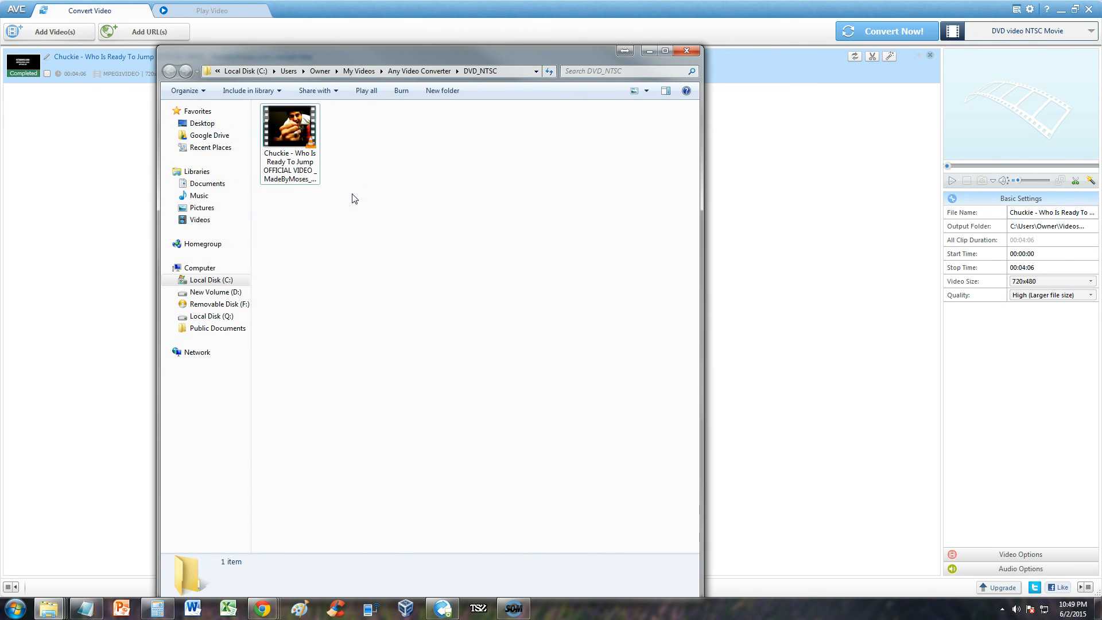
right_click(298, 172)
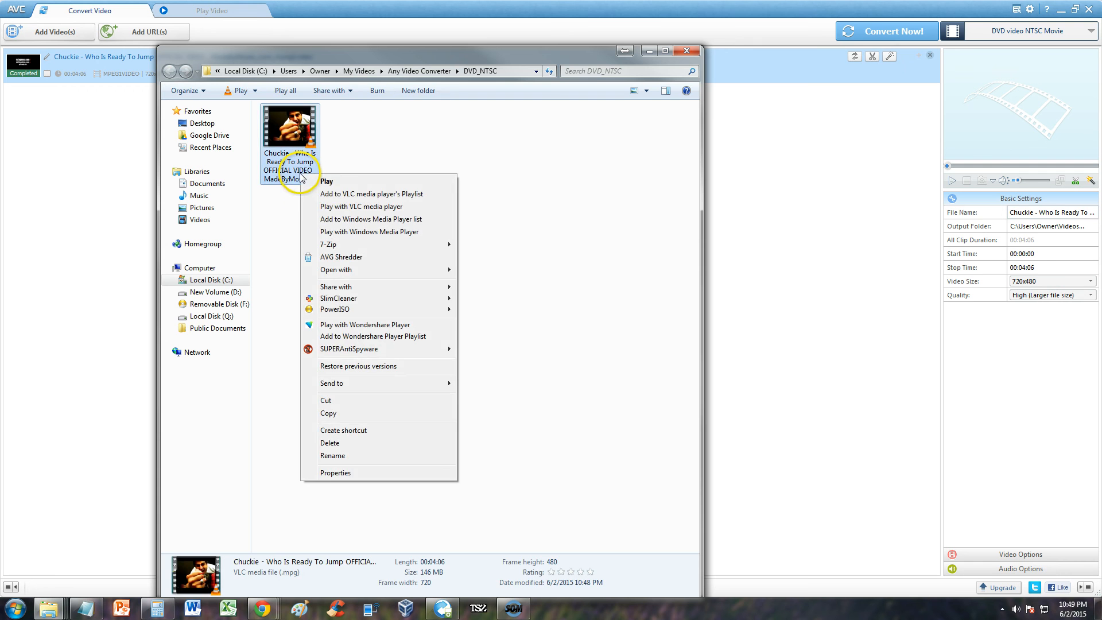
click(502, 170)
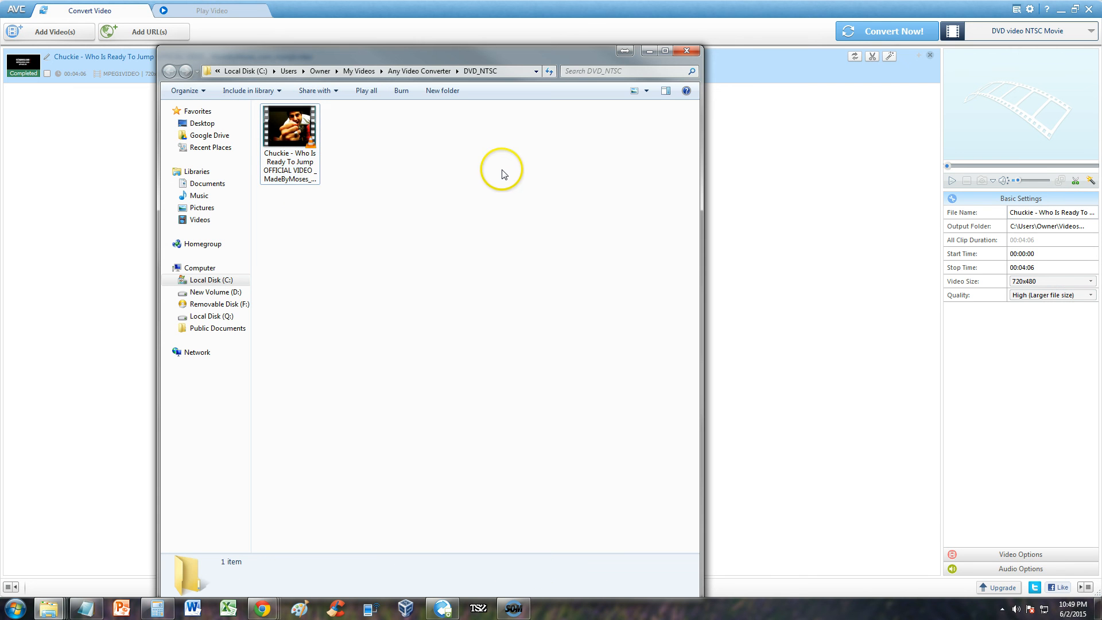
click(290, 133)
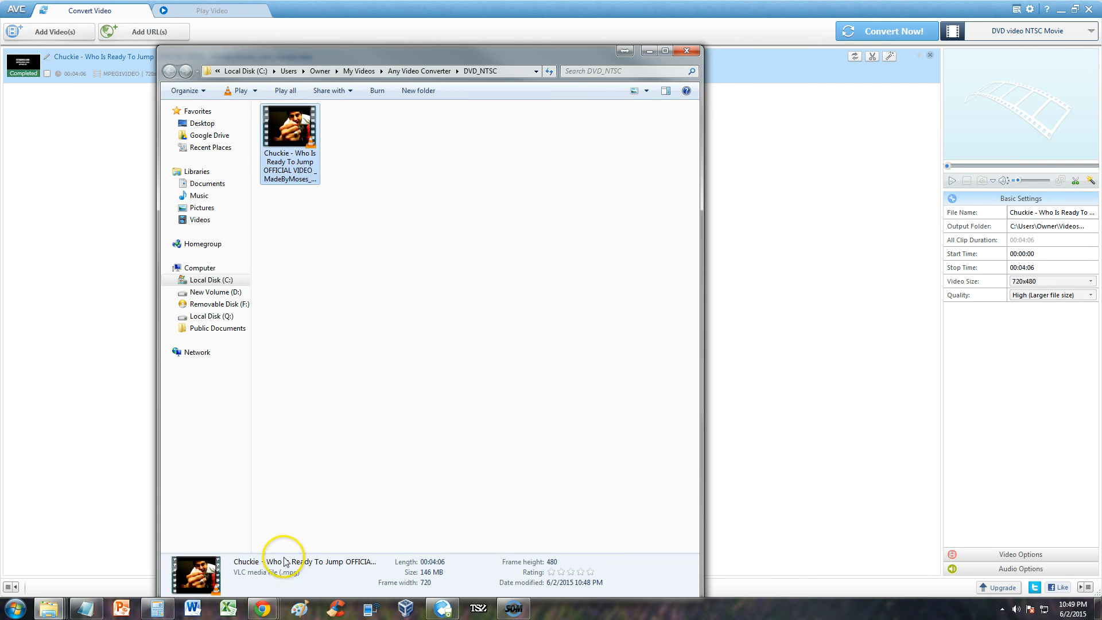
mouse_move(385, 573)
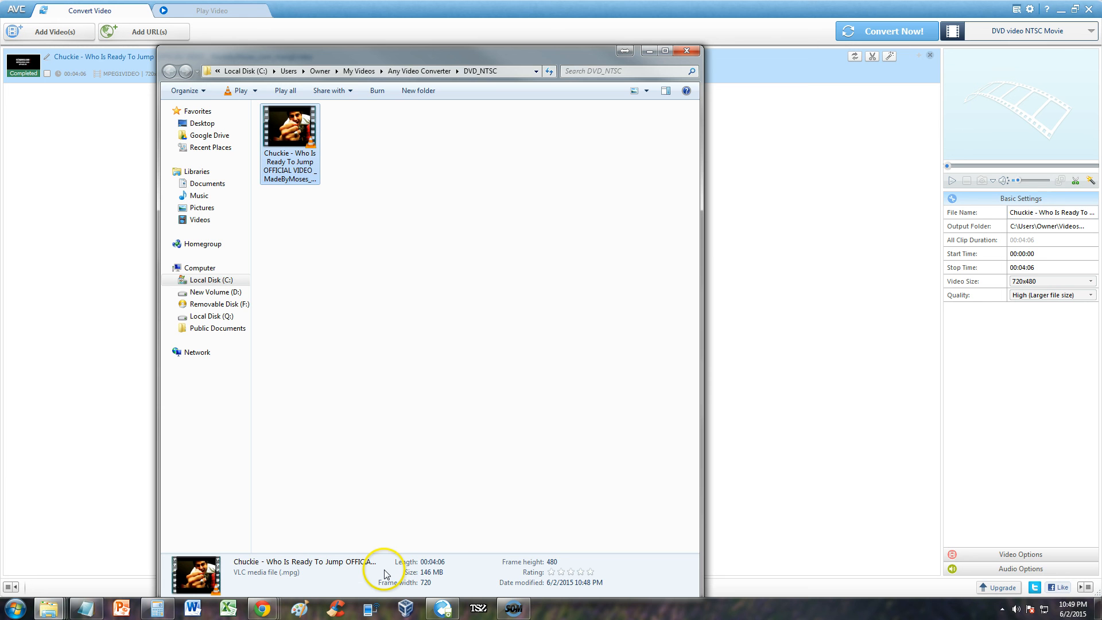
mouse_move(457, 513)
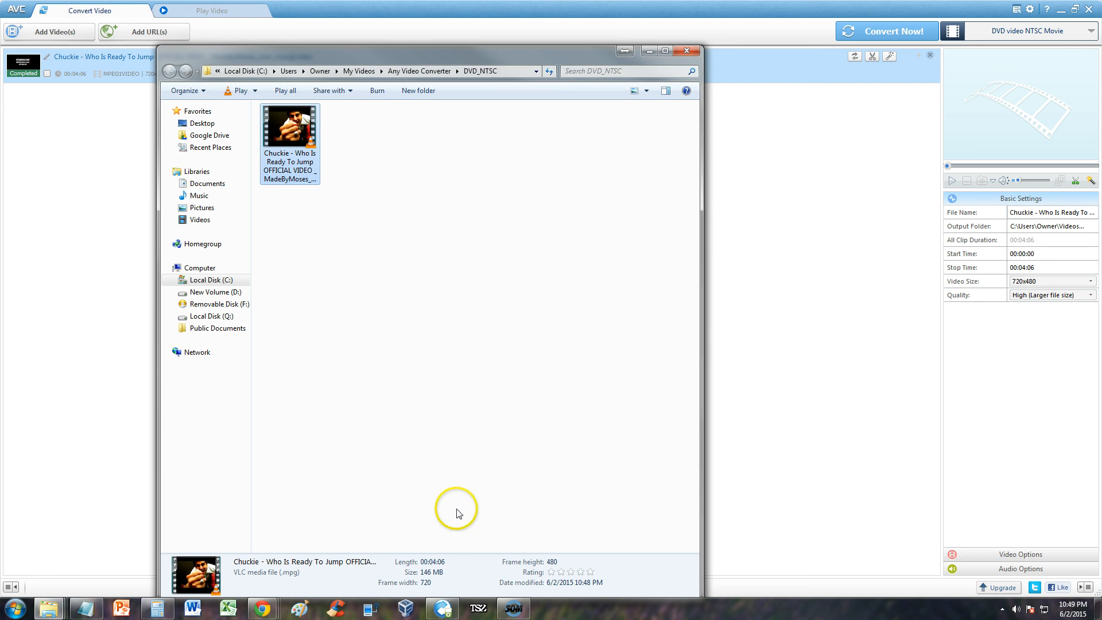
mouse_move(365, 442)
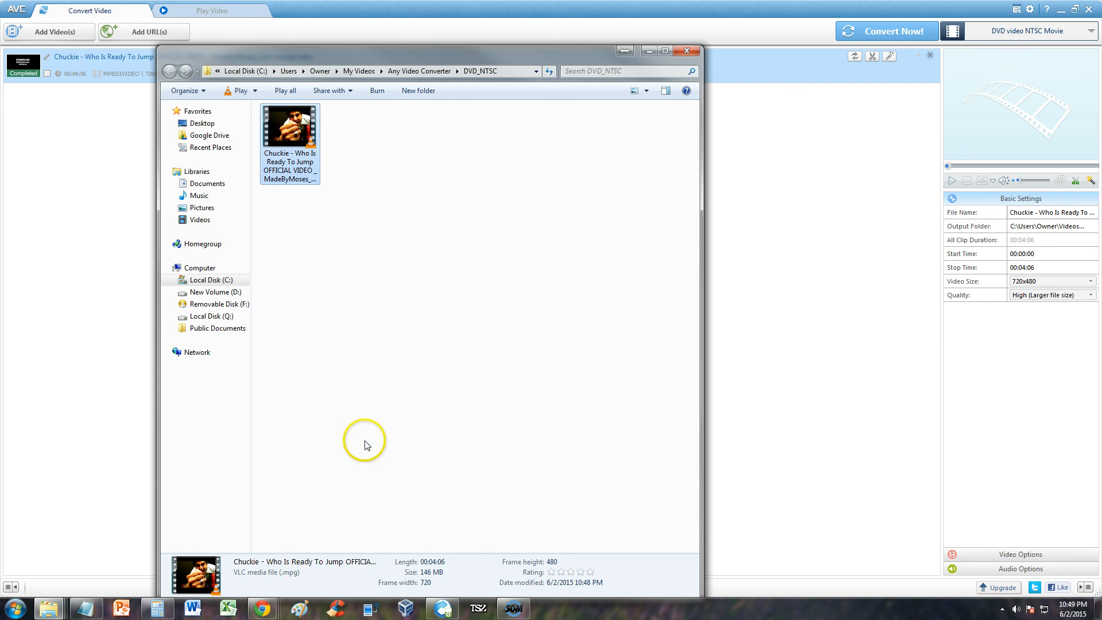